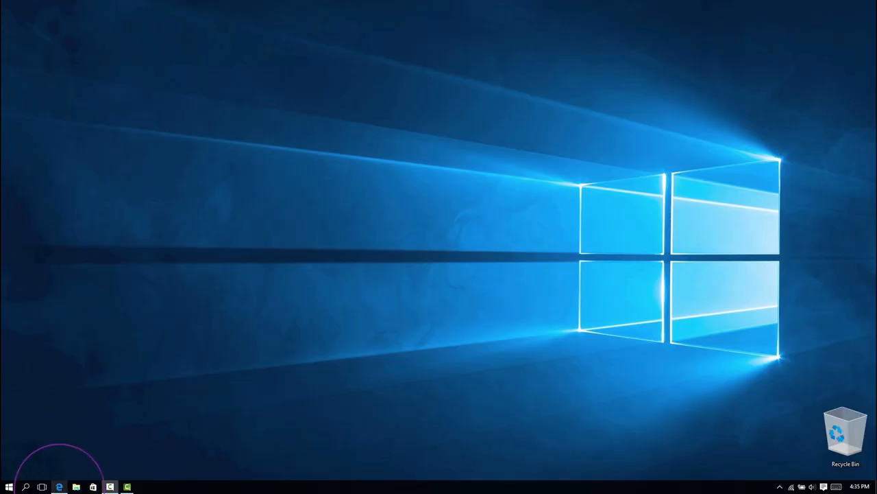
Open the NETGEAR ReadySHARE page in Edge and scroll down to the printing downloads.
{"action": "left_click", "coordinate": [59, 487]}
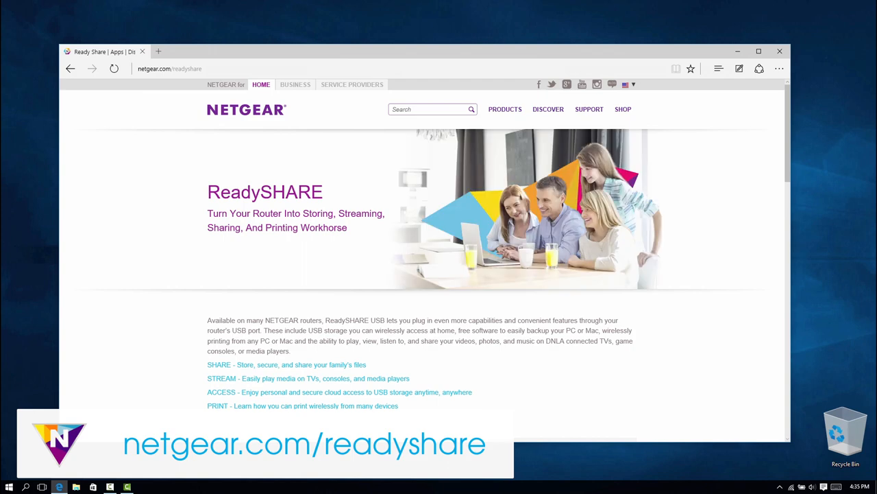
{"action": "scroll", "scroll_direction": "down", "scroll_amount": 3}
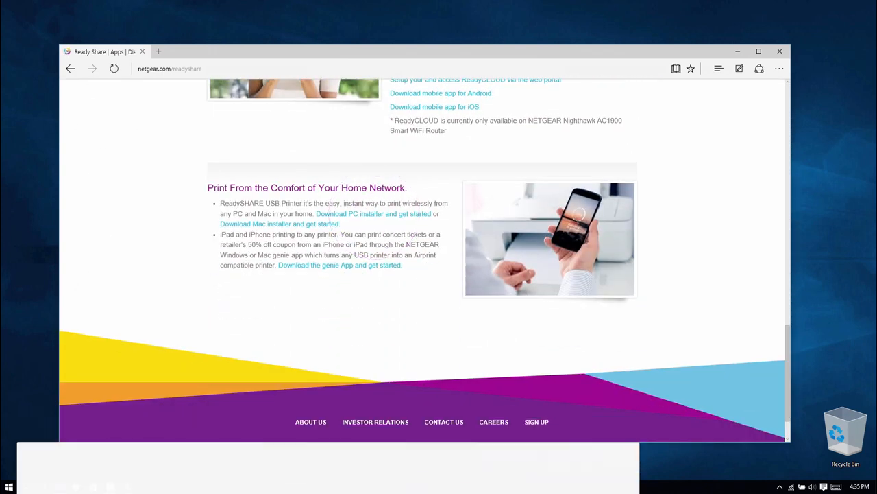
{"action": "left_click", "coordinate": [7, 485]}
{"action": "type", "text": "rea"}
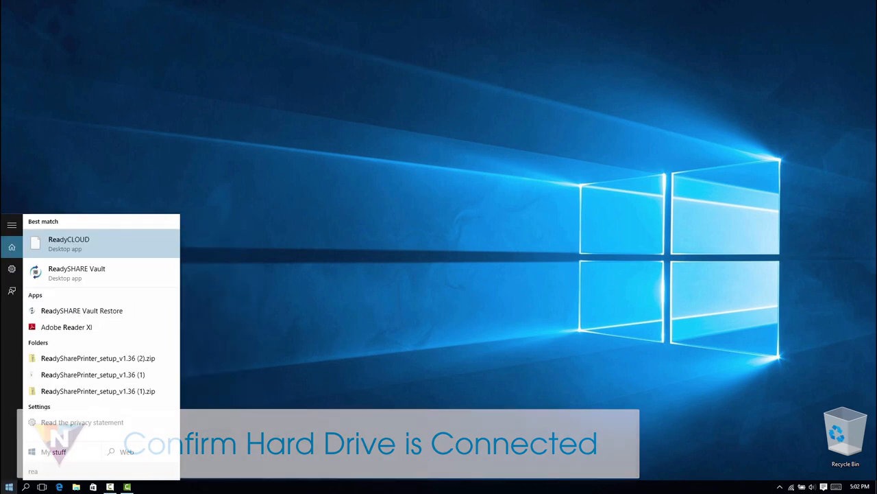
Launch ReadySHARE Vault from the Start menu's Best match results.
{"action": "left_click", "coordinate": [77, 272]}
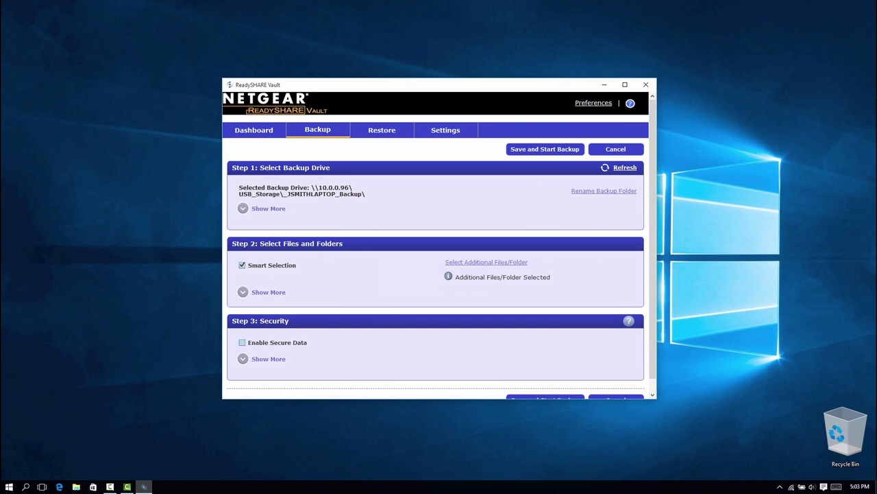
Expand Smart Selection's Show More list and scroll through all backup file categories.
{"action": "left_click", "coordinate": [268, 292]}
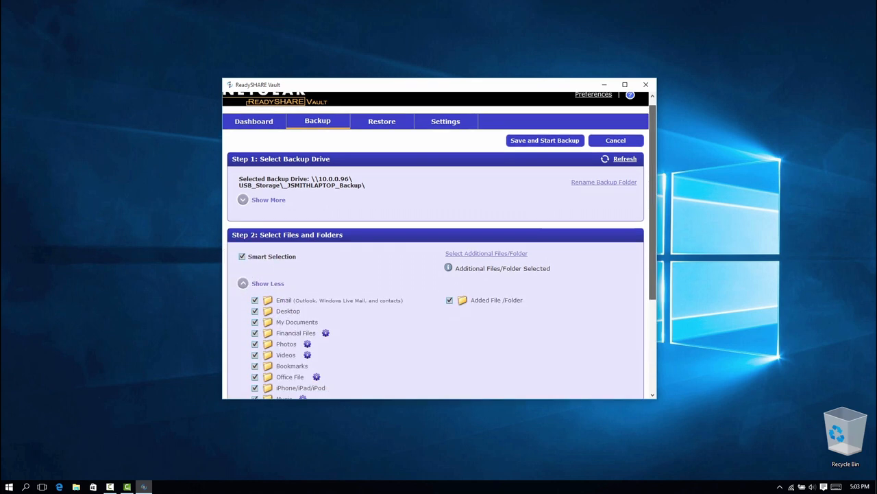
{"action": "scroll", "scroll_direction": "down", "scroll_amount": 3}
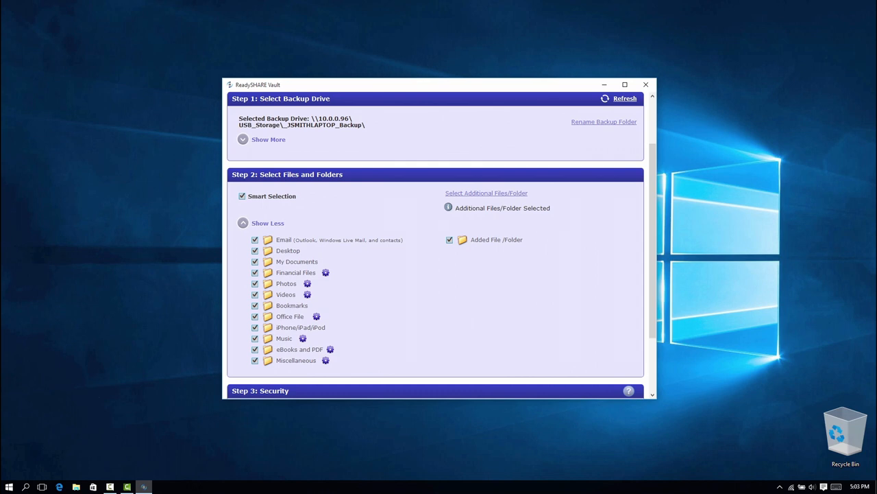
{"action": "scroll", "scroll_direction": "down", "scroll_amount": 3}
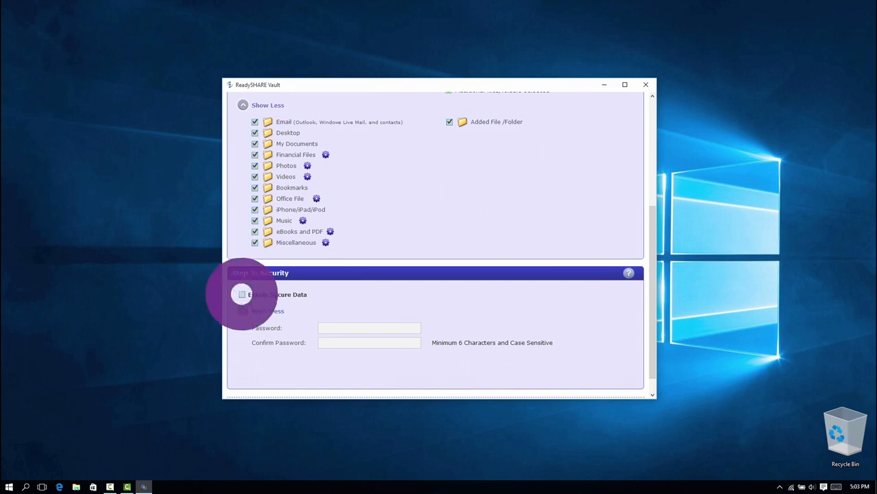
Enable Secure Data, enter and confirm the password, and tick the 'I understand' checkbox.
{"action": "left_click", "coordinate": [241, 294]}
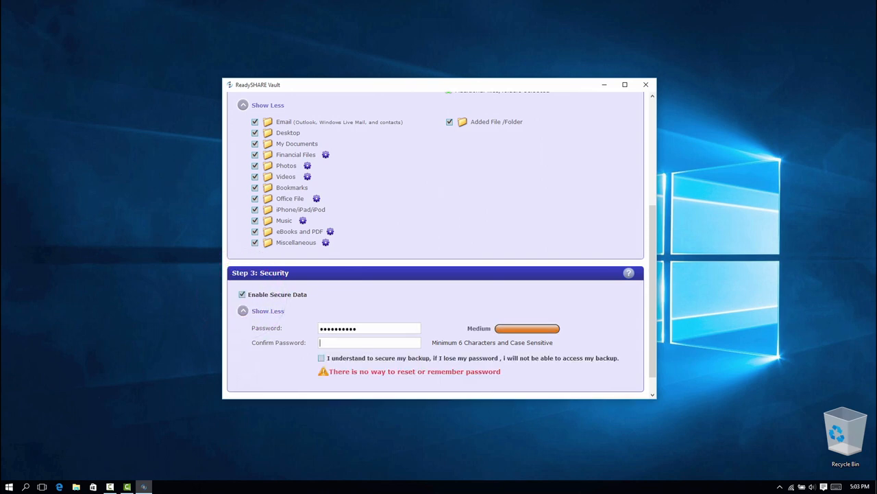
{"action": "type", "text": "••••••••••"}
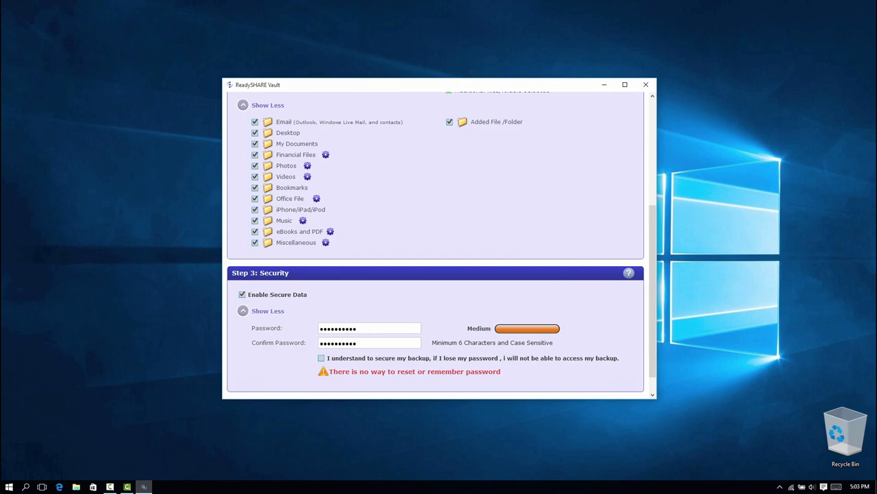
{"action": "left_click", "coordinate": [321, 358]}
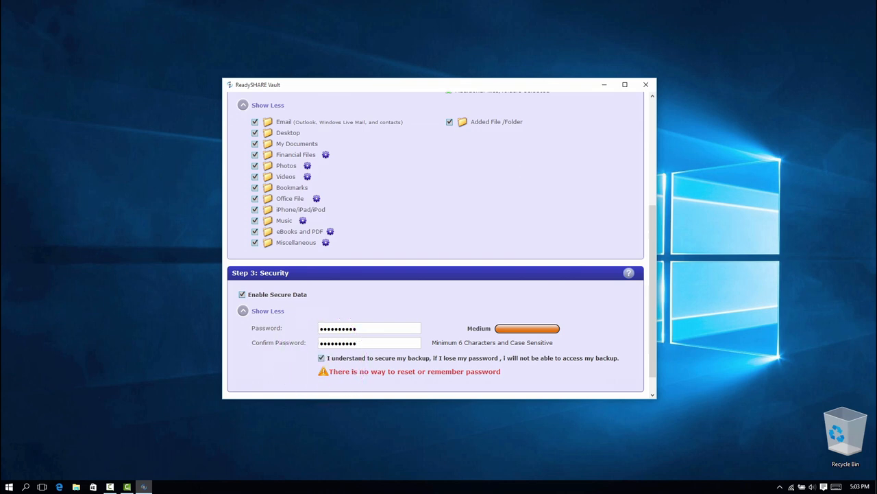
{"action": "scroll", "scroll_direction": "down", "scroll_amount": 3}
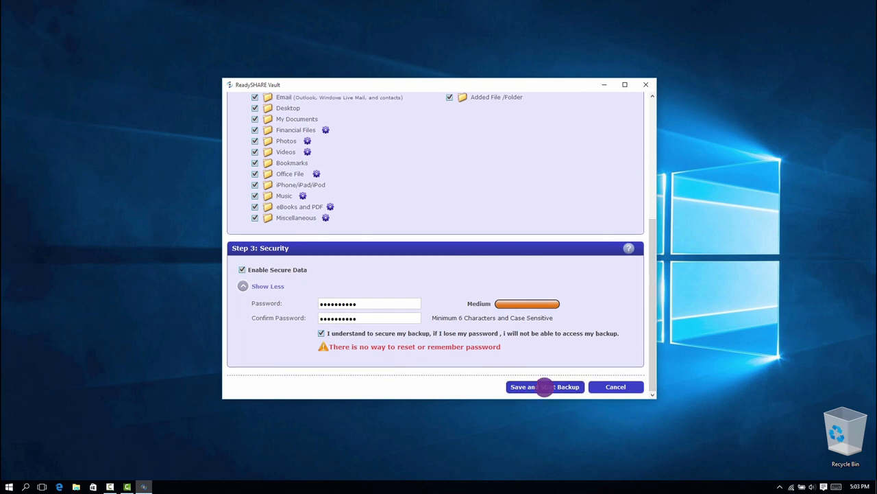
Save the backup settings and start the backup right away.
{"action": "left_click", "coordinate": [544, 386]}
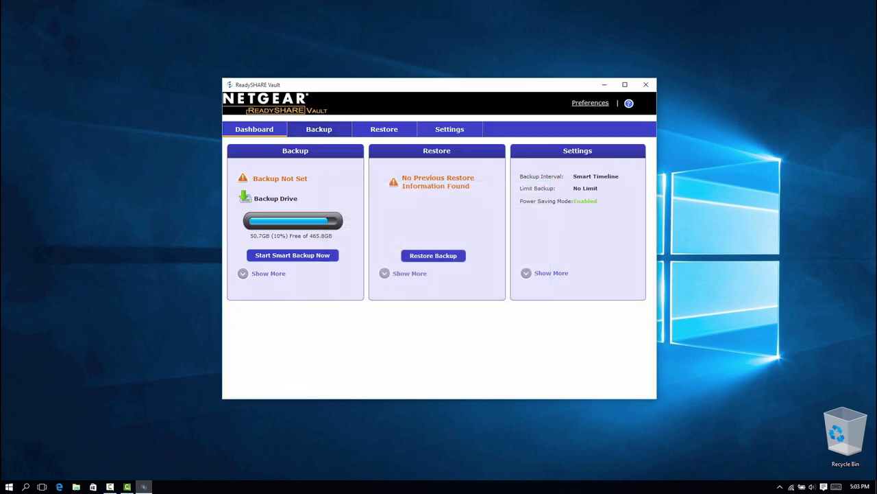
{"action": "left_click", "coordinate": [292, 255]}
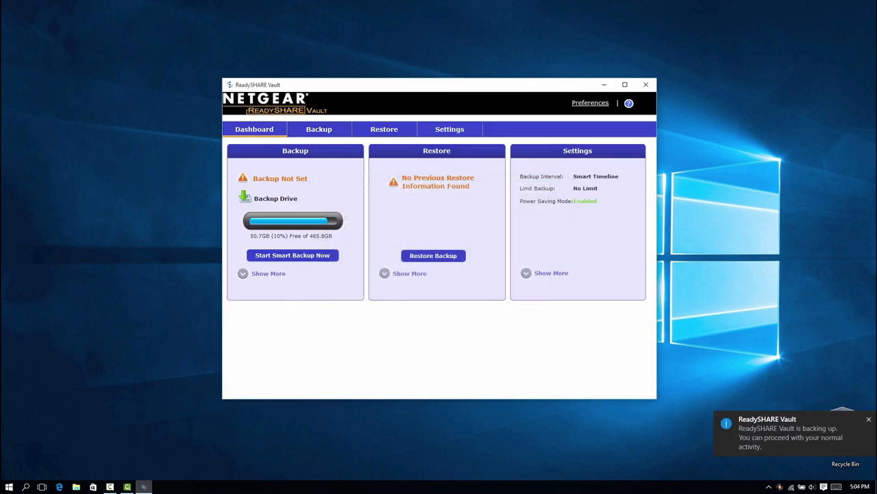
{"action": "left_click", "coordinate": [292, 255]}
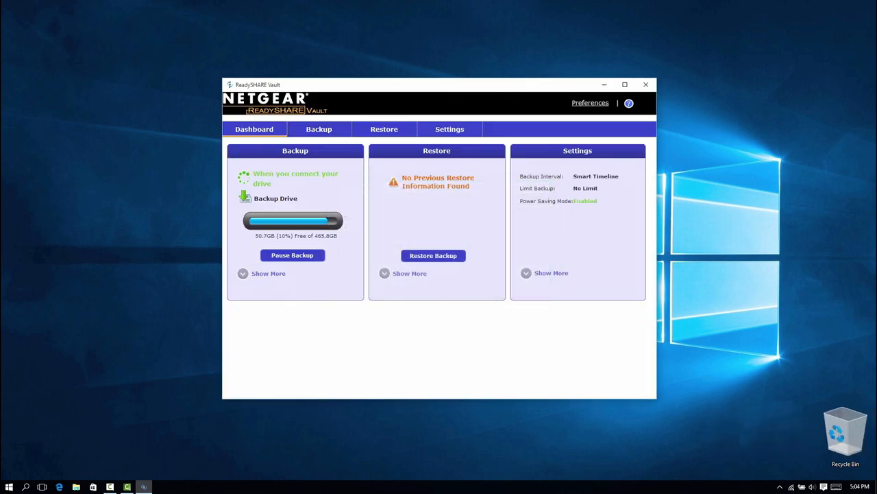
Select the Smart Selections backup on the Restore page and unlock it with its password.
{"action": "left_click", "coordinate": [268, 273]}
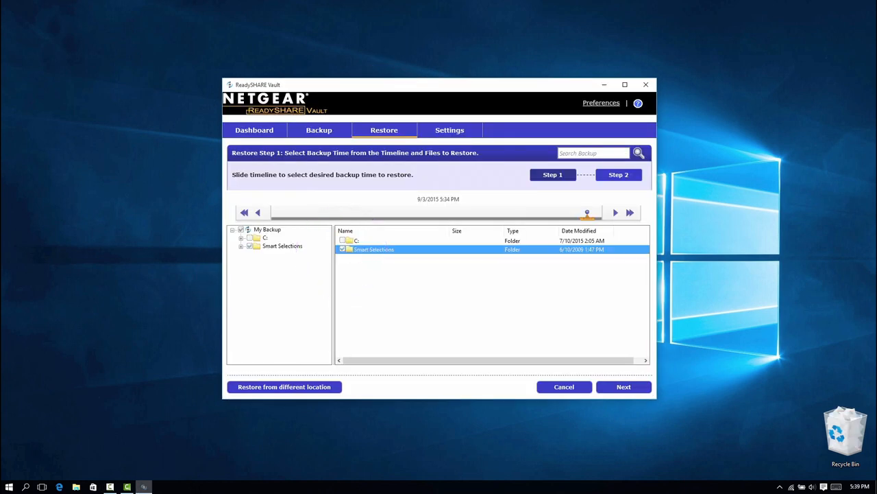
{"action": "left_click", "coordinate": [623, 387]}
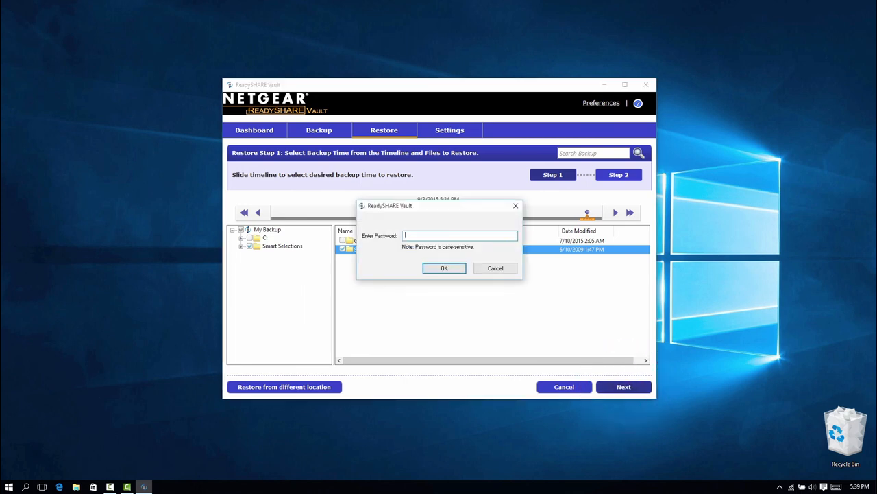
{"action": "left_click", "coordinate": [444, 268]}
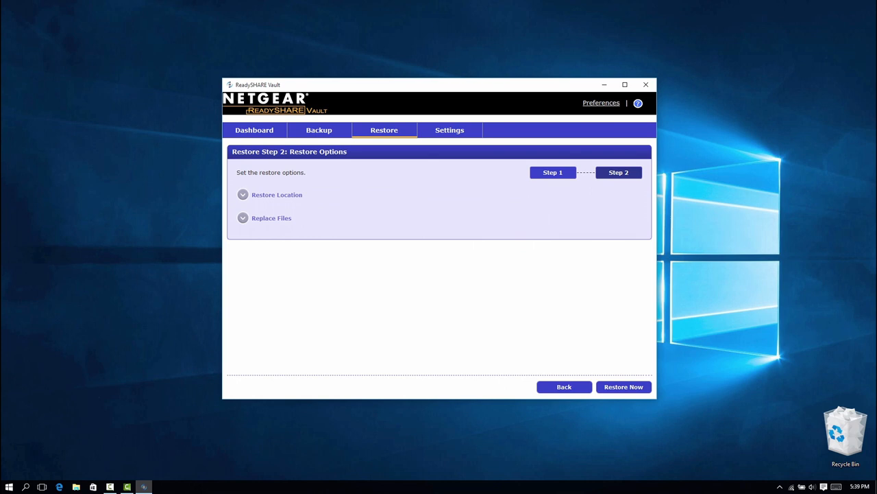
Restore to Original Location, then view the log showing 18 succeeded entries.
{"action": "left_click", "coordinate": [242, 195]}
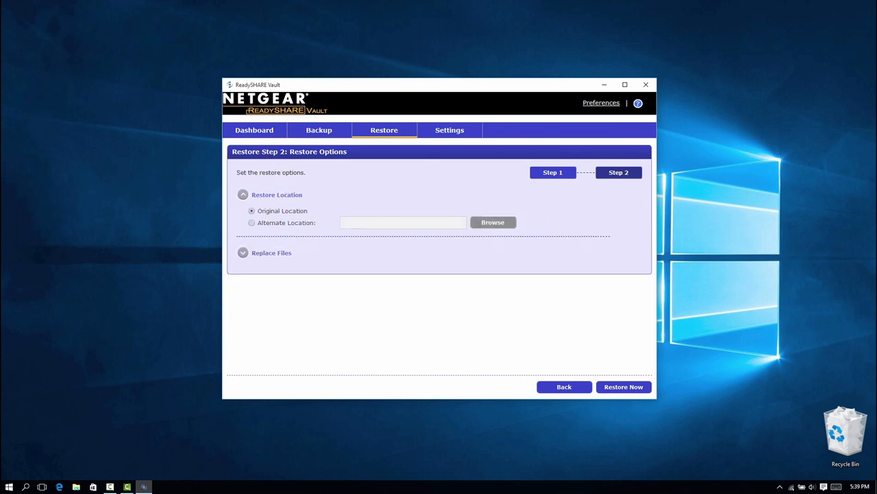
{"action": "left_click", "coordinate": [243, 252]}
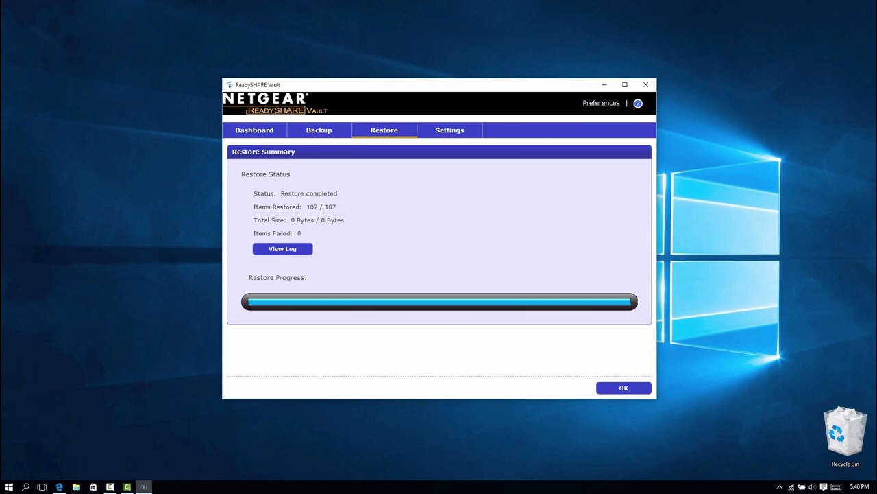
{"action": "left_click", "coordinate": [283, 248]}
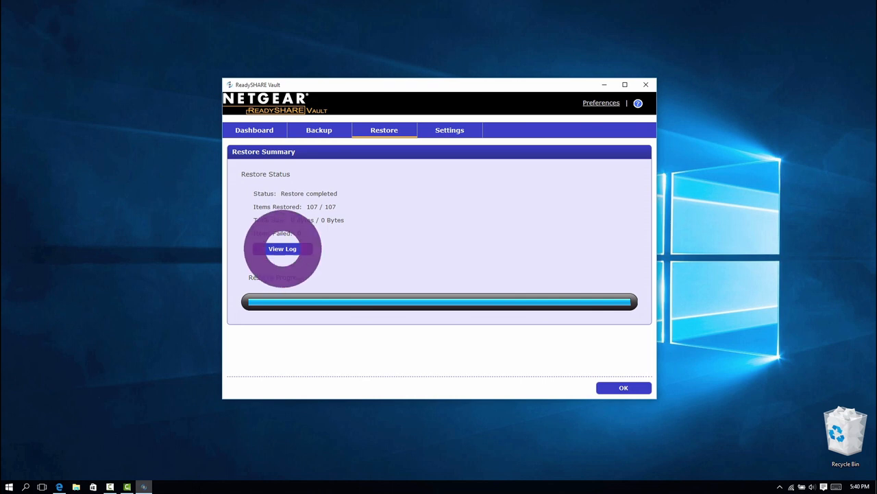
{"action": "left_click", "coordinate": [281, 248]}
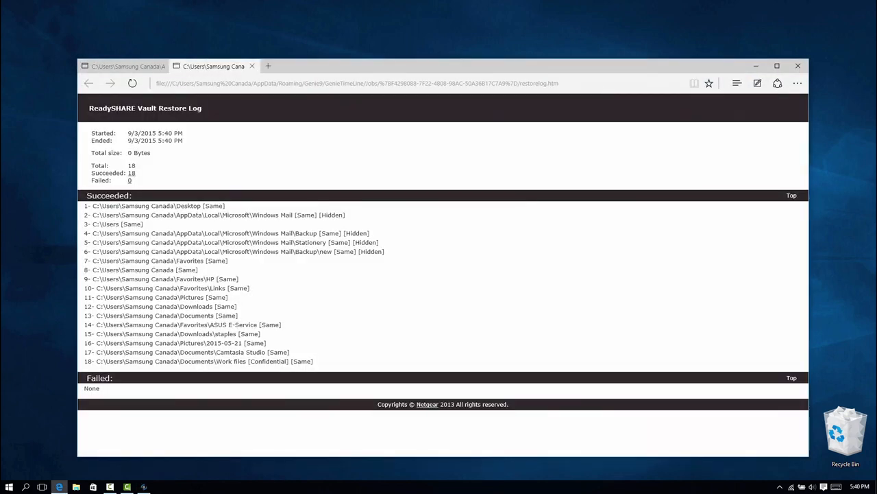